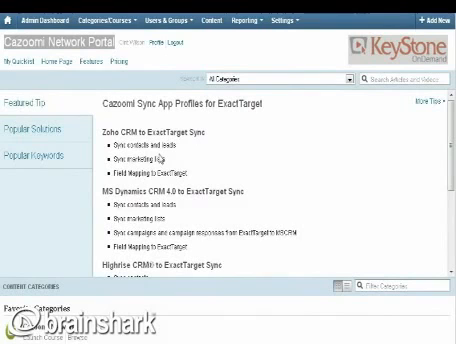
{"action": "mouse_move", "coordinate": [207, 171]}
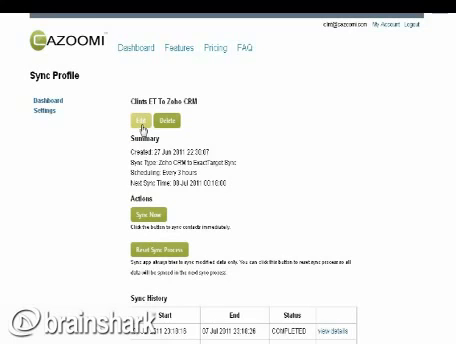
Step: Edit the sync profile, keeping its name, and reach the ExactTarget Configuration step
{"action": "left_click", "coordinate": [131, 120]}
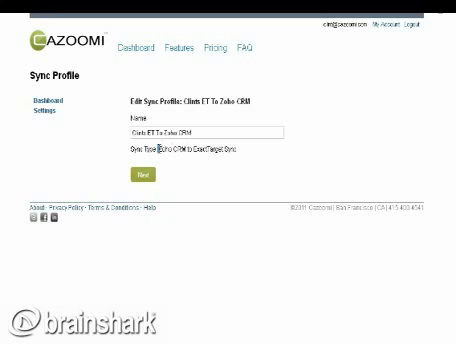
{"action": "double_click", "coordinate": [134, 154]}
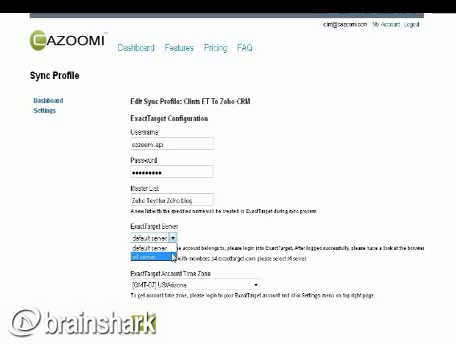
Step: Keep the ExactTarget server settings and advance to Additional Field Mappings
{"action": "left_click", "coordinate": [160, 225]}
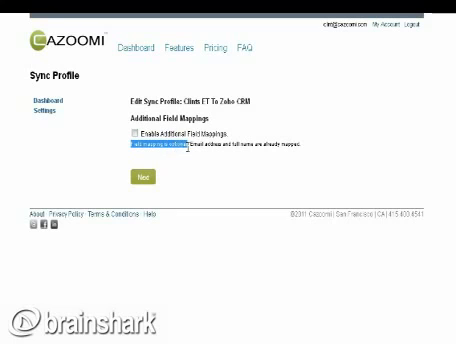
Step: Enable additional field mappings and browse the Zoho CRM and ExactTarget field list
{"action": "left_click", "coordinate": [131, 135]}
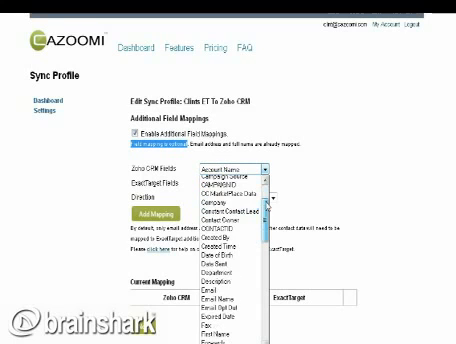
{"action": "scroll", "scroll_direction": "down", "scroll_amount": 3}
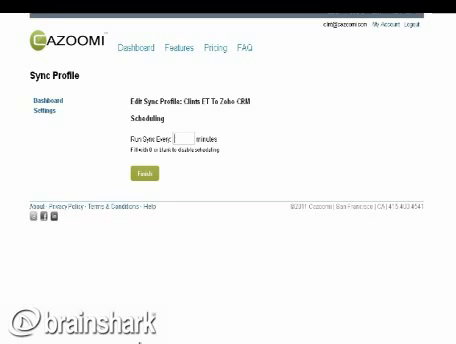
Step: Set Run Sync Every to 40 minutes, finish, and start a sync now
{"action": "type", "text": "40"}
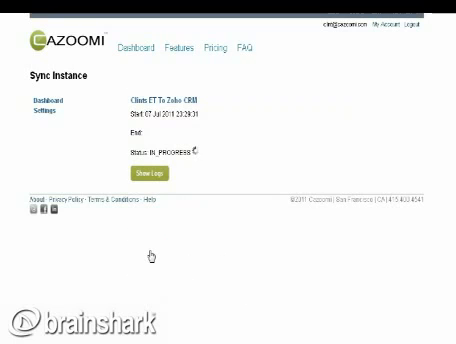
{"action": "left_click", "coordinate": [147, 170]}
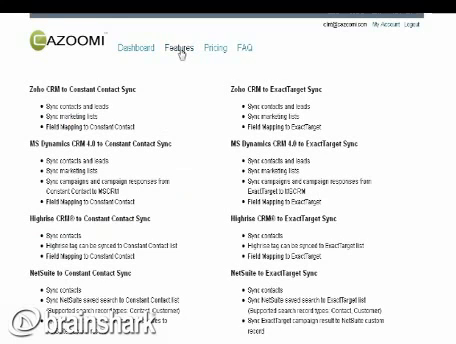
{"action": "mouse_move", "coordinate": [244, 108]}
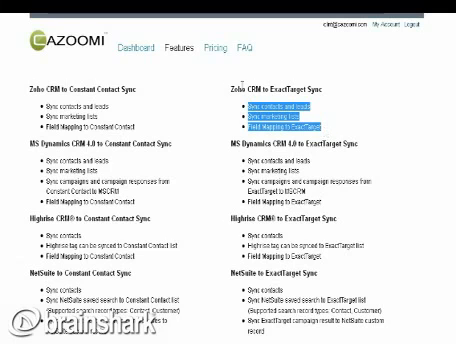
{"action": "left_click", "coordinate": [221, 47]}
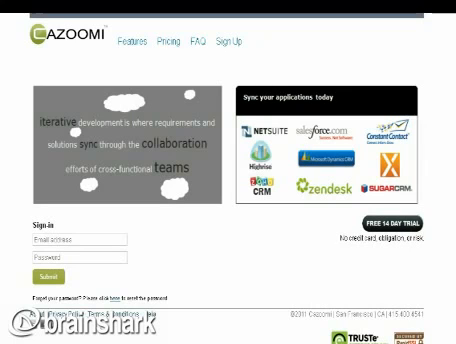
{"action": "mouse_move", "coordinate": [219, 50]}
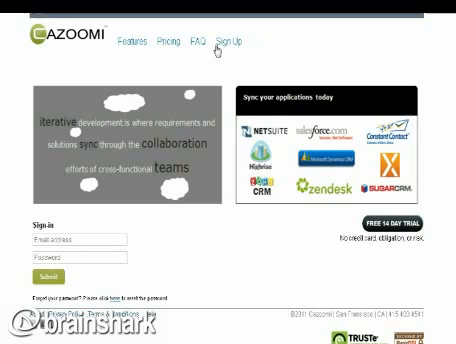
{"action": "mouse_move", "coordinate": [197, 45]}
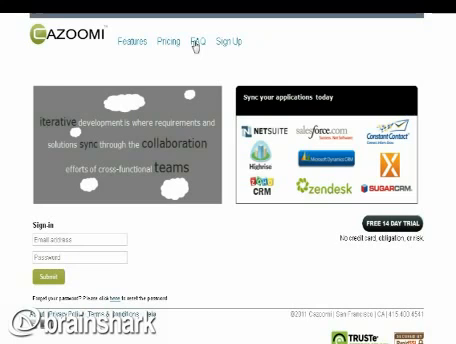